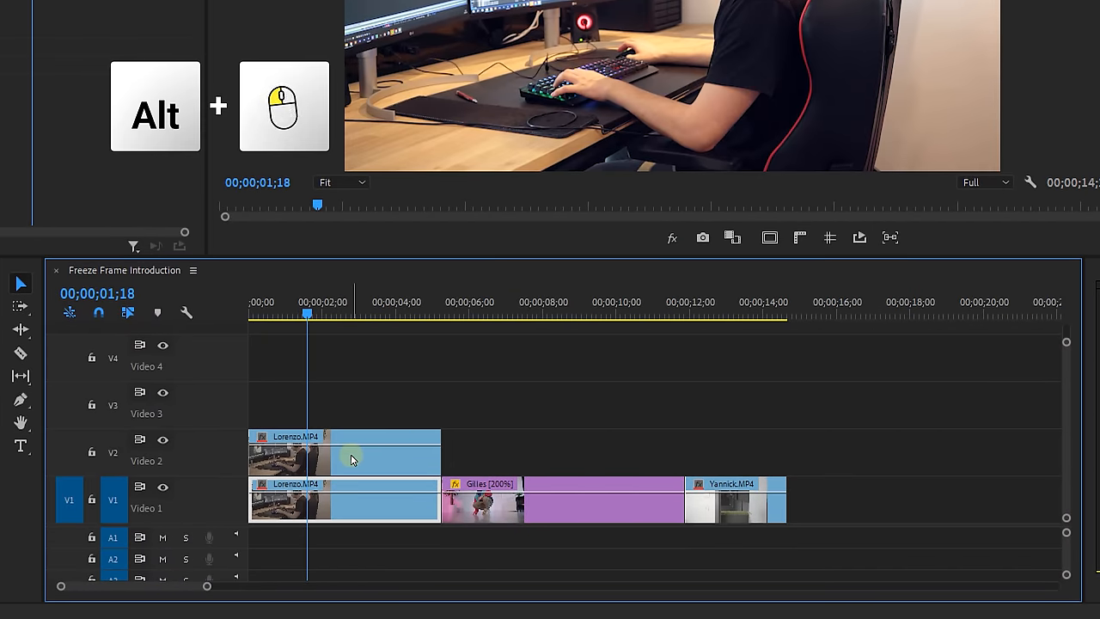
- Add a Frame Hold to the Lorenzo clip on V2 at the playhead
right_click(353, 461)
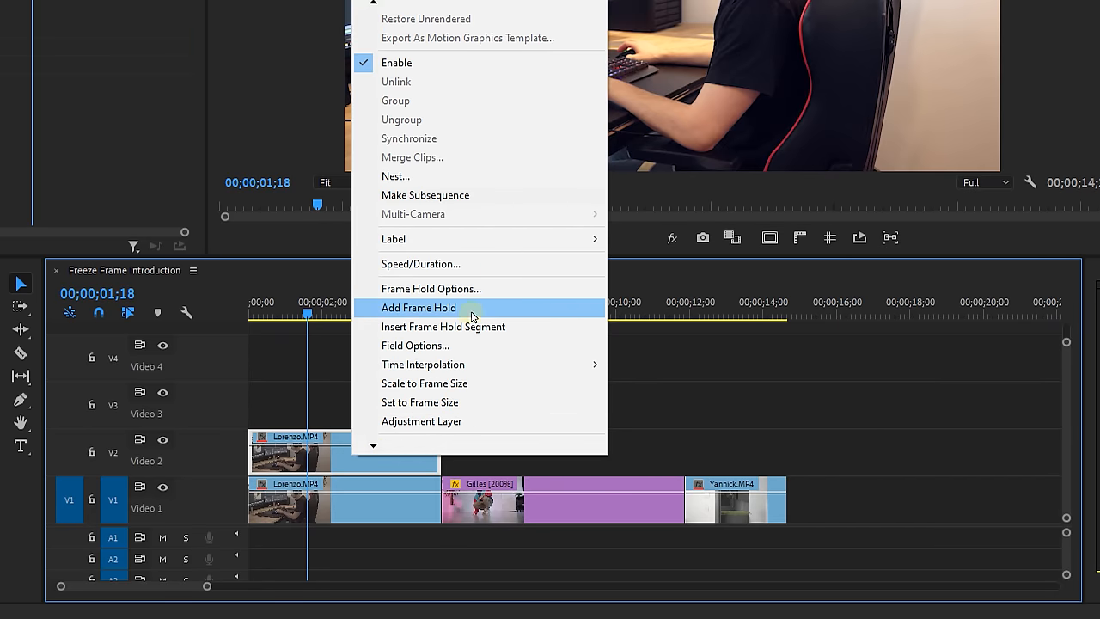
click(419, 307)
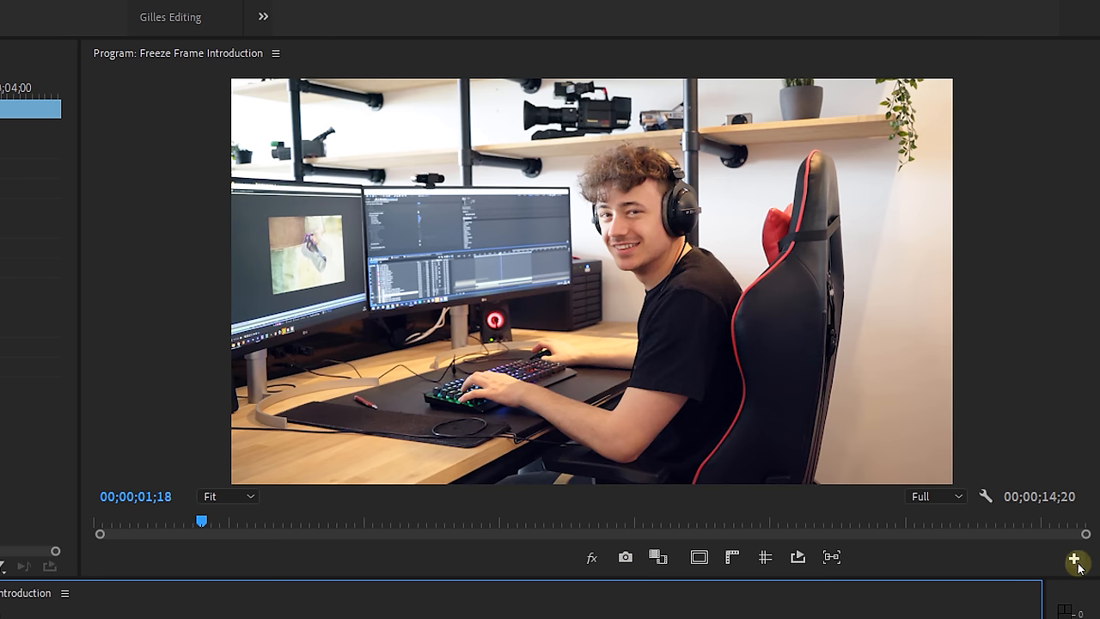
- Export the frame as PNG 'Lorenzo Still' with Import into project enabled
click(1076, 561)
text(Lorne)
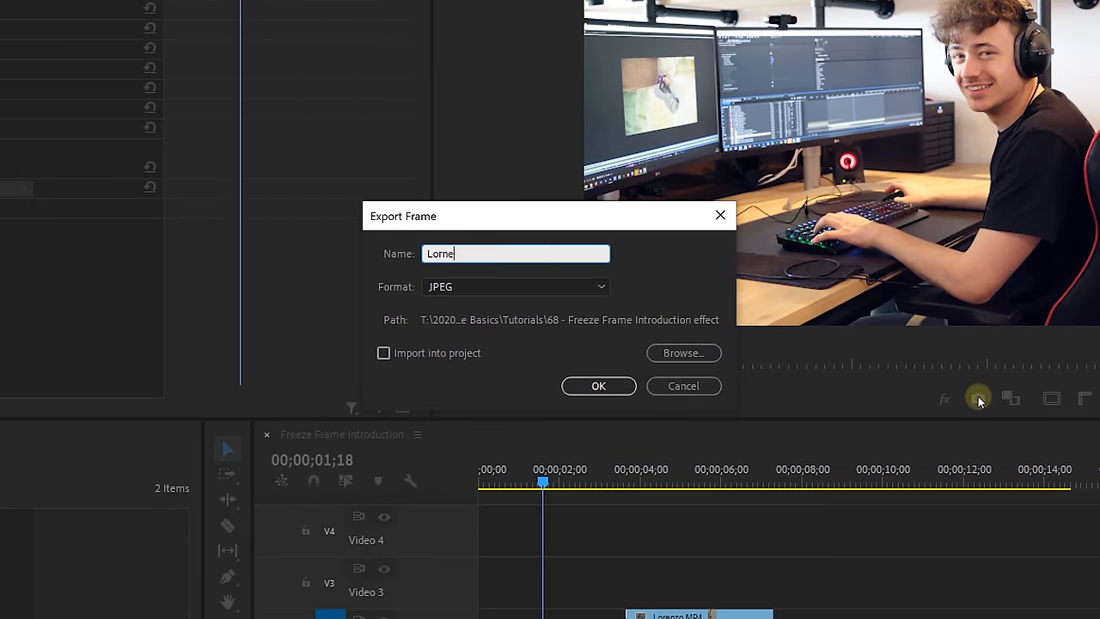
text(Lorenzo Still)
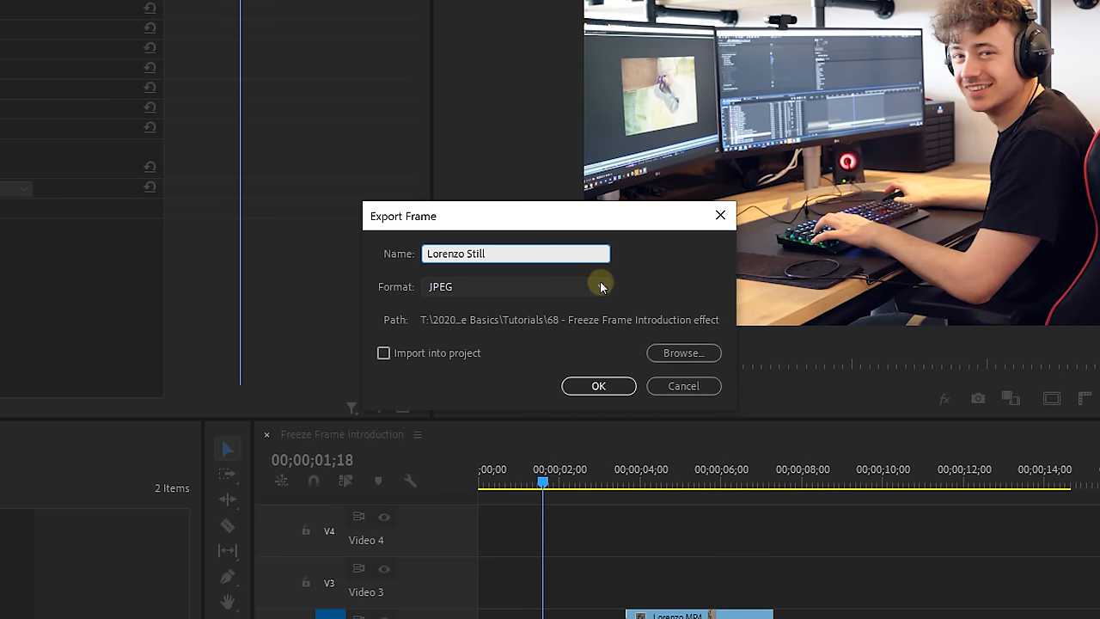
click(515, 285)
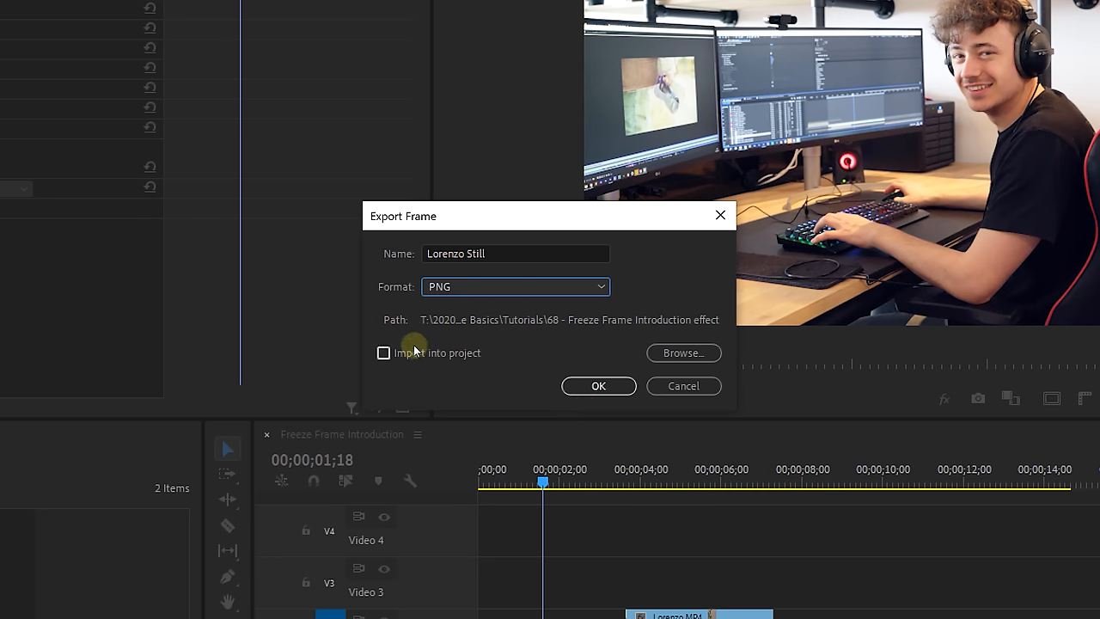
click(383, 352)
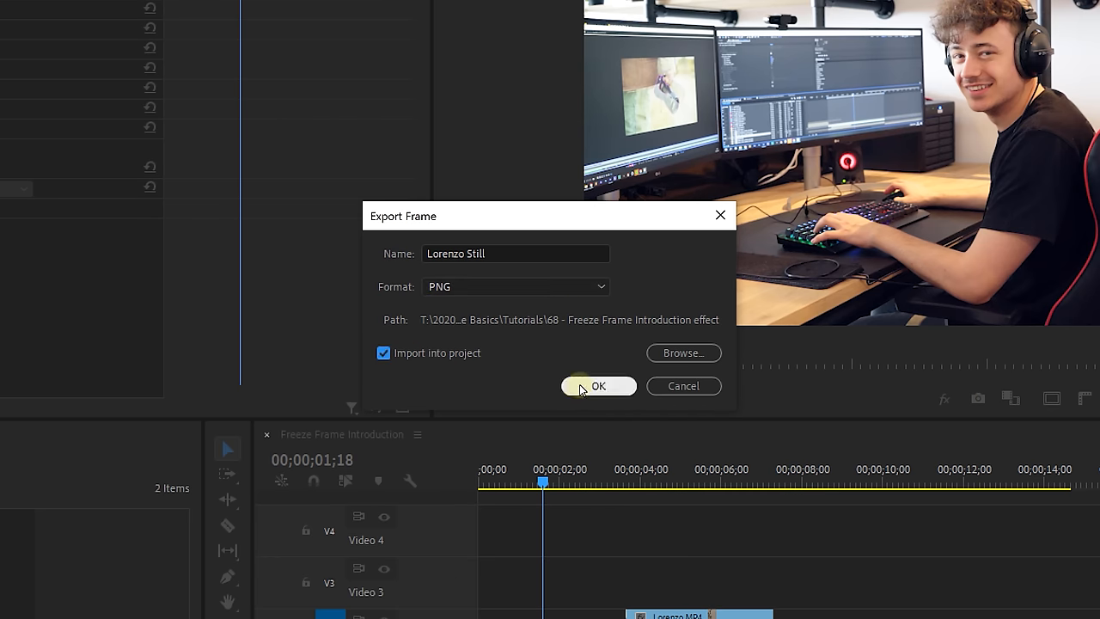
click(598, 385)
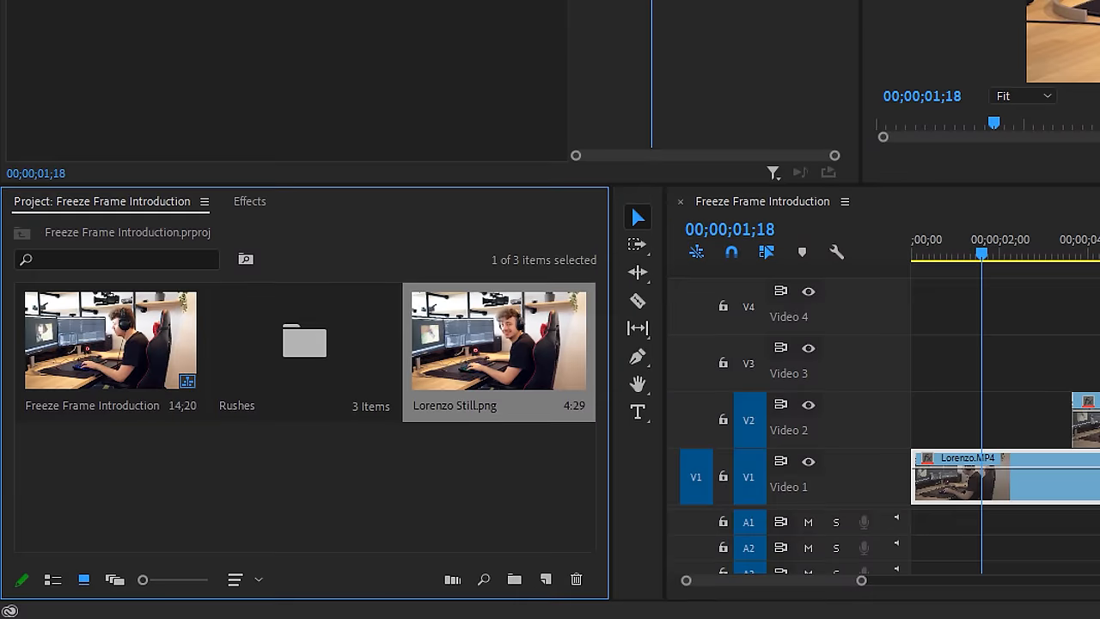
mouse_move(601, 361)
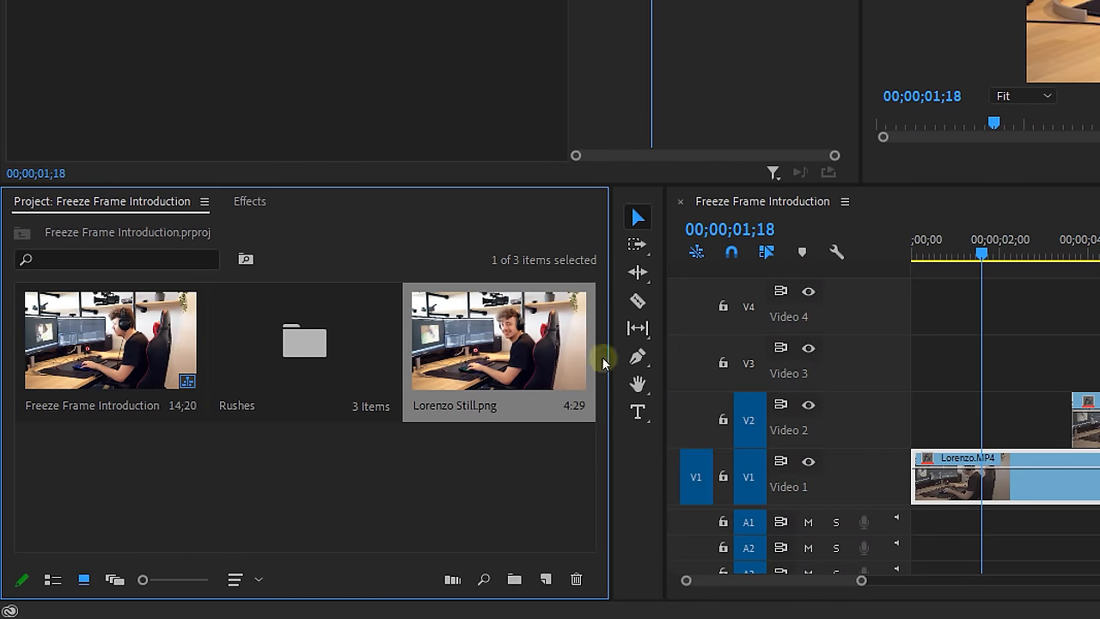
mouse_move(519, 261)
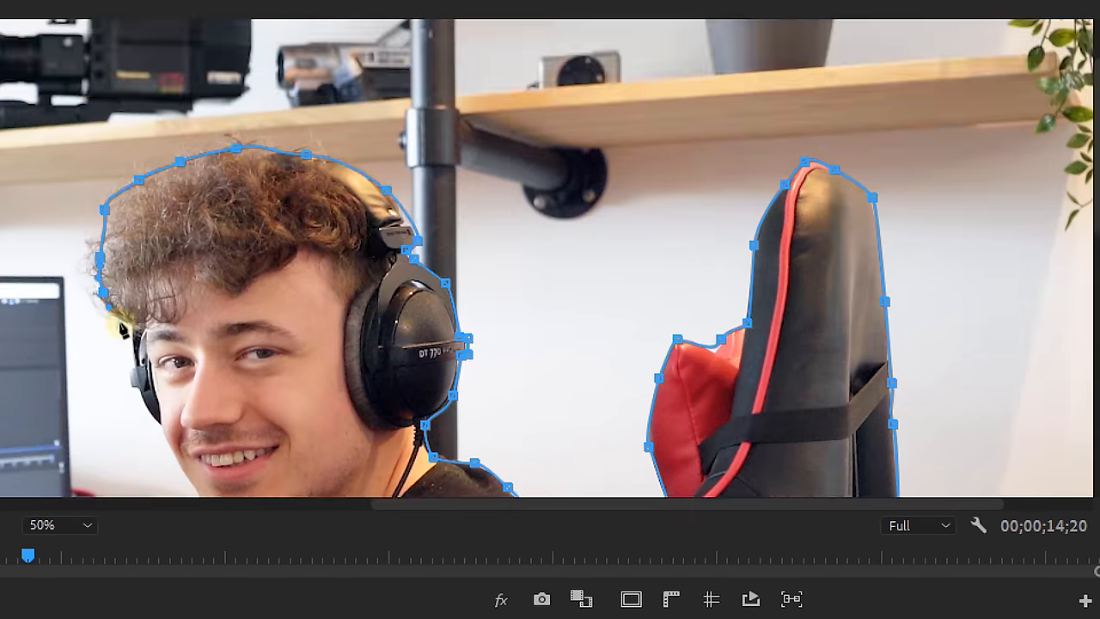
- Add a Pen mask point around the subject's outline
click(55, 526)
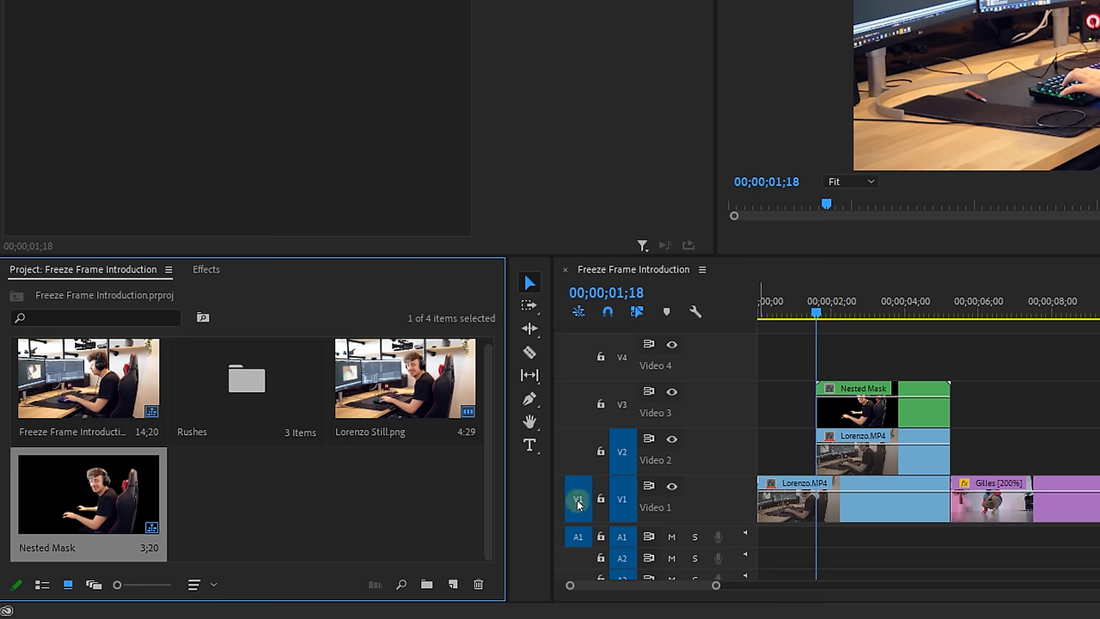
- Create a new Color Matte with light blue colour 28C4EB
click(451, 584)
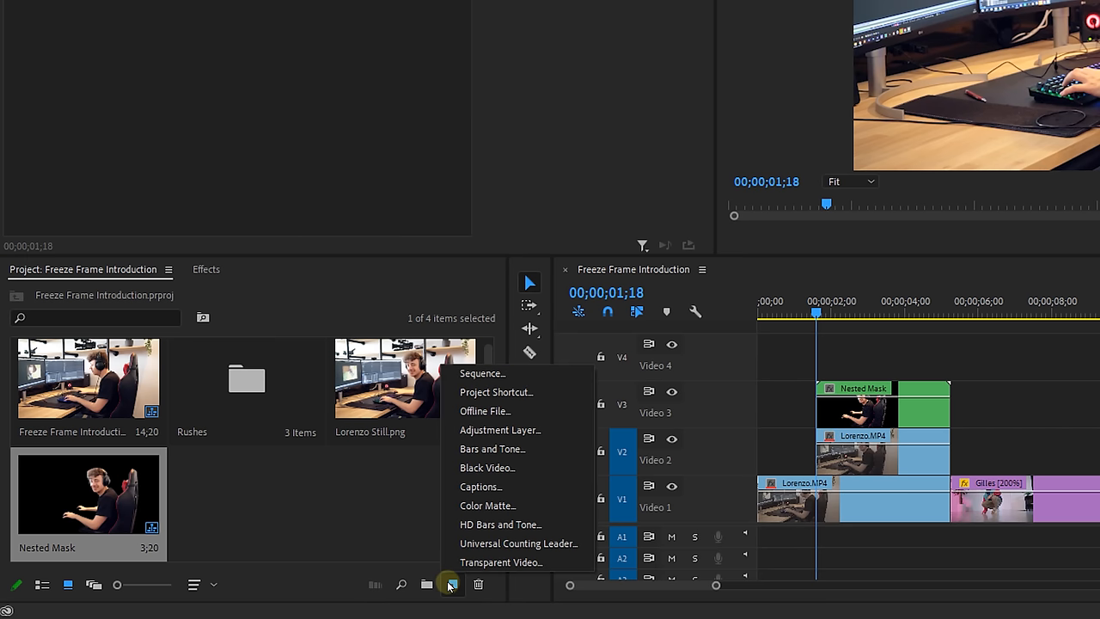
click(488, 505)
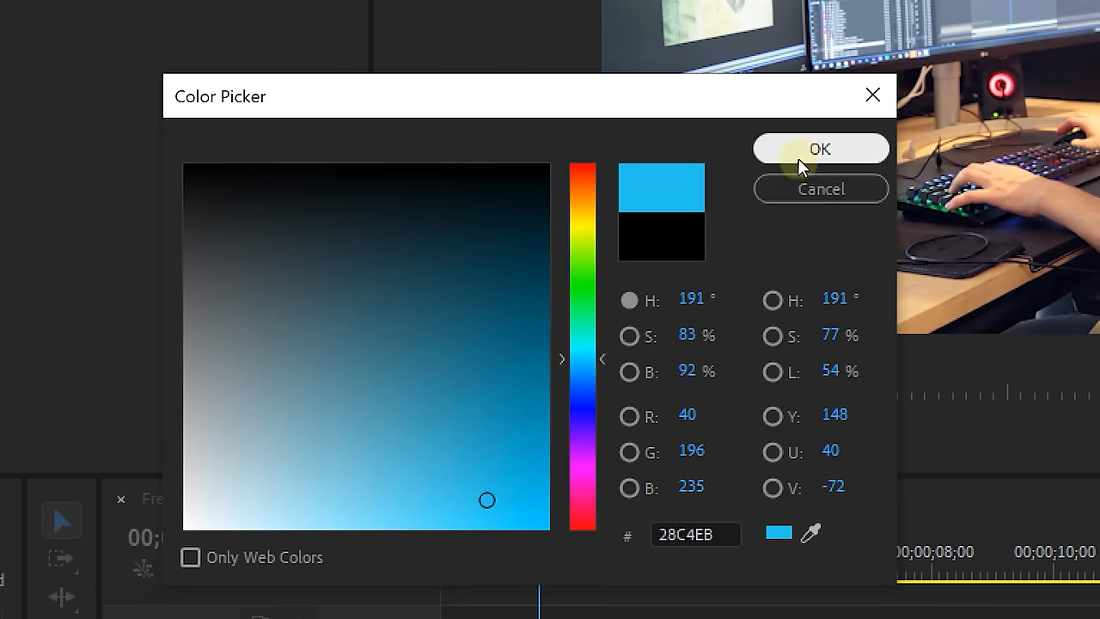
click(818, 148)
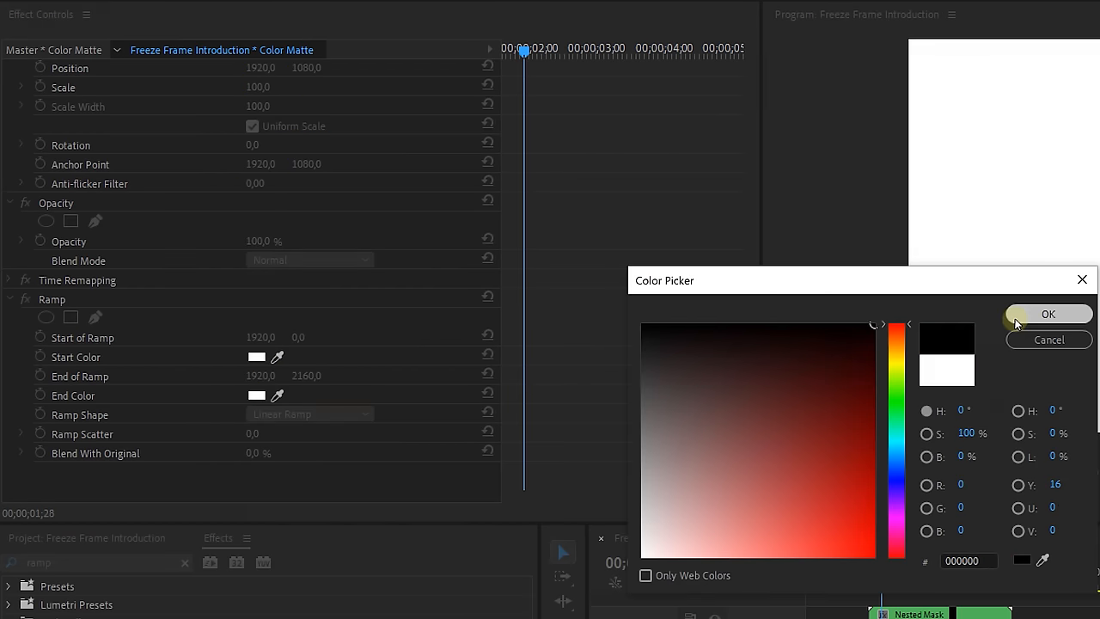
- Set the Ramp end colour to black, toggle it to compare, and blend the matte with Screen
click(1048, 312)
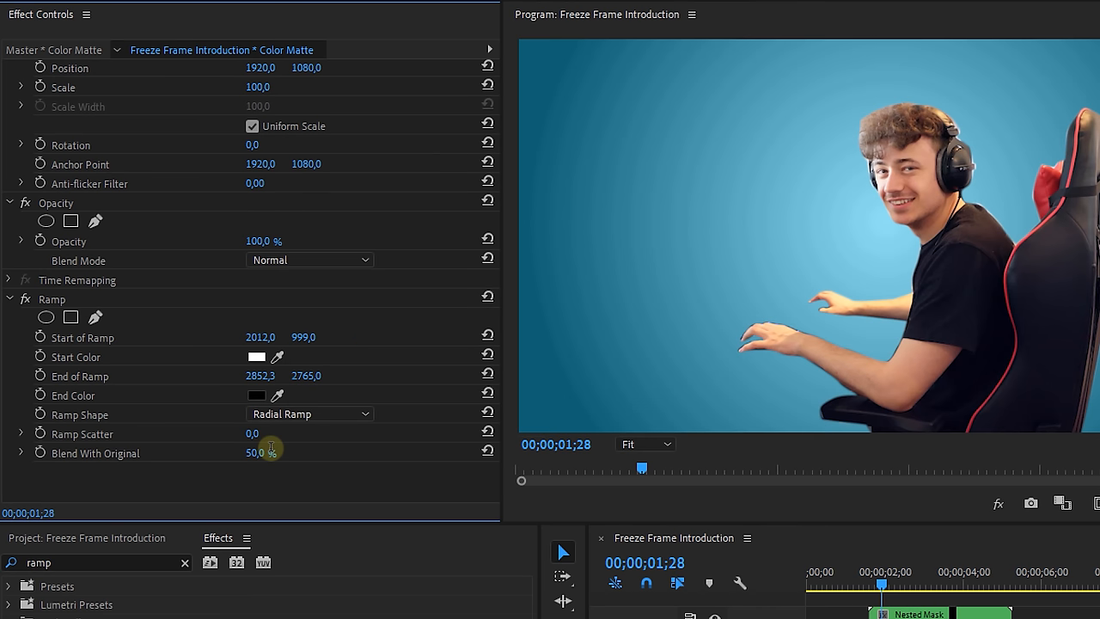
click(26, 299)
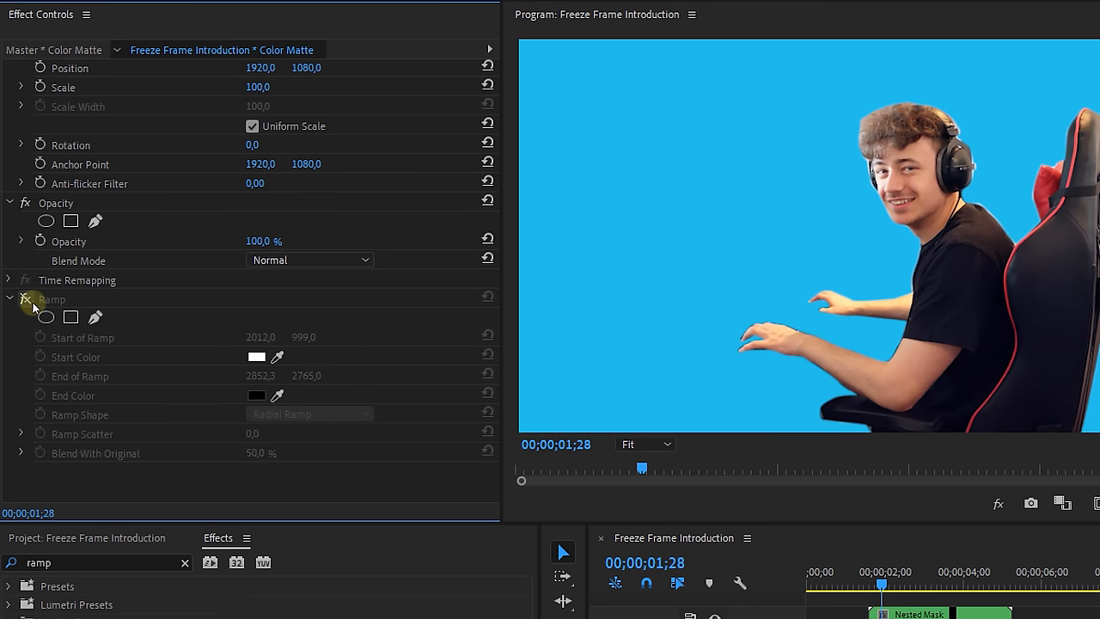
click(310, 259)
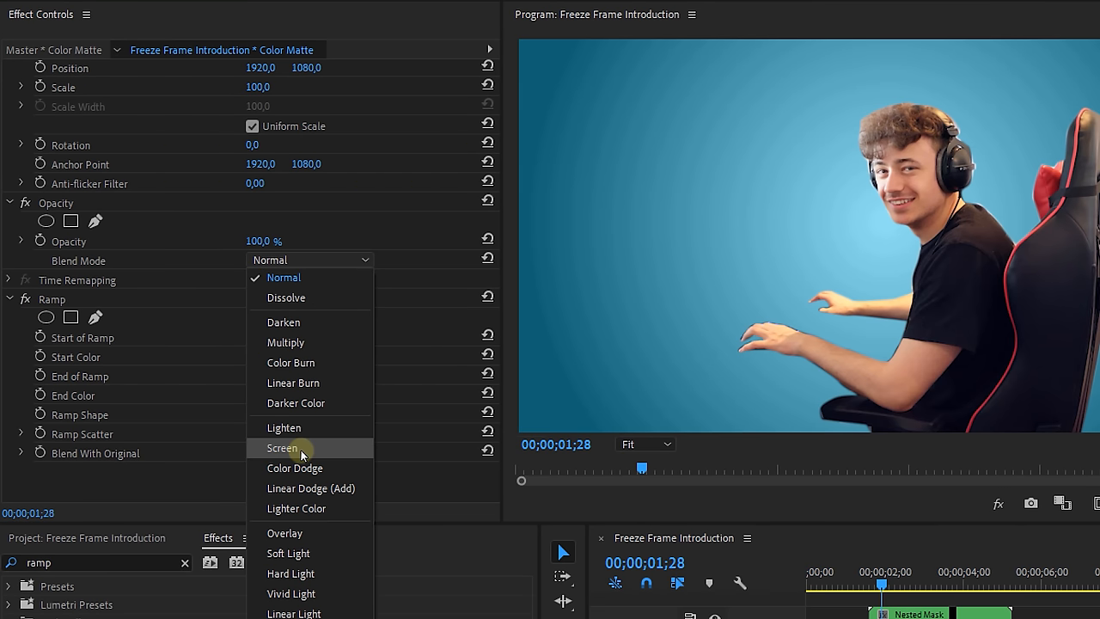
click(283, 446)
text(transfor)
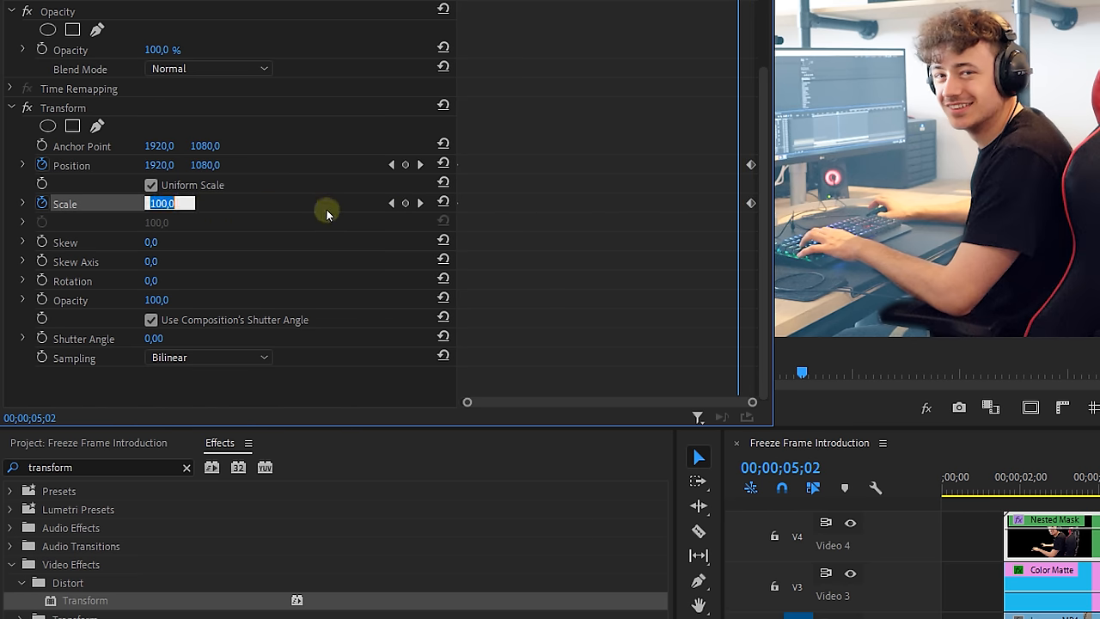
- Keyframe Transform Scale to 110 and adjust Position for the zoom-in
text(110,0)
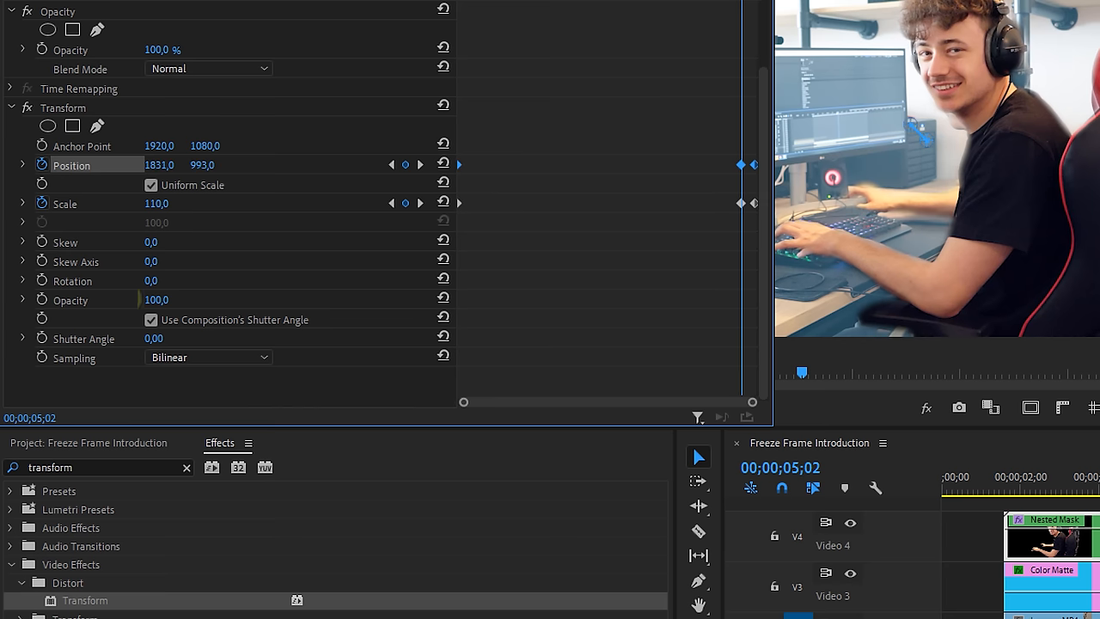
click(151, 320)
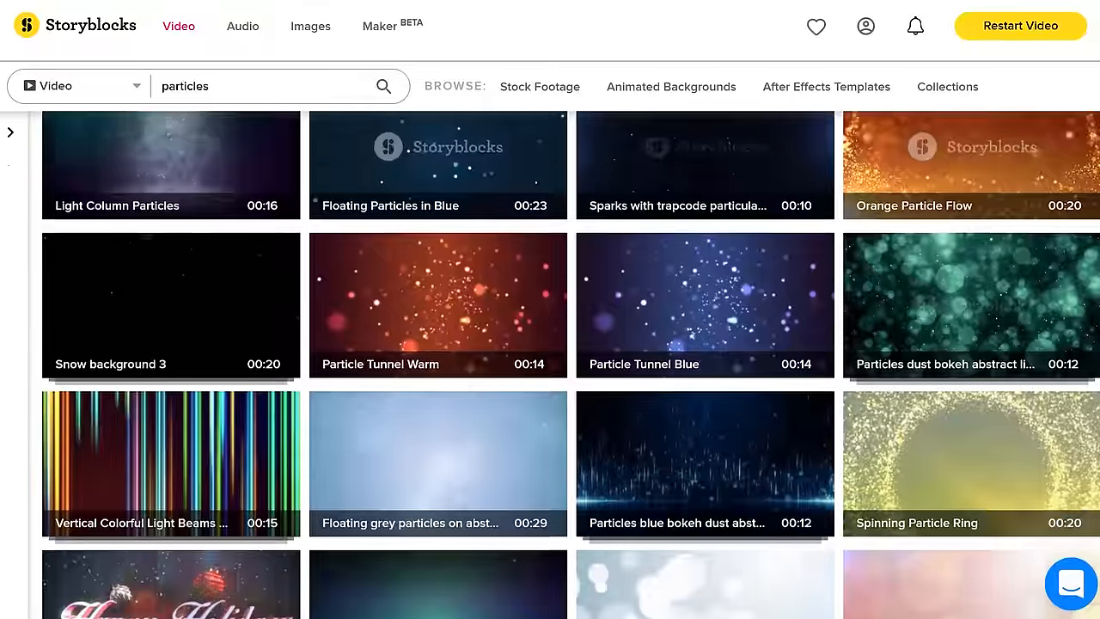
- Scroll the 'particles' video results and open one particle clip
scroll(down, 3)
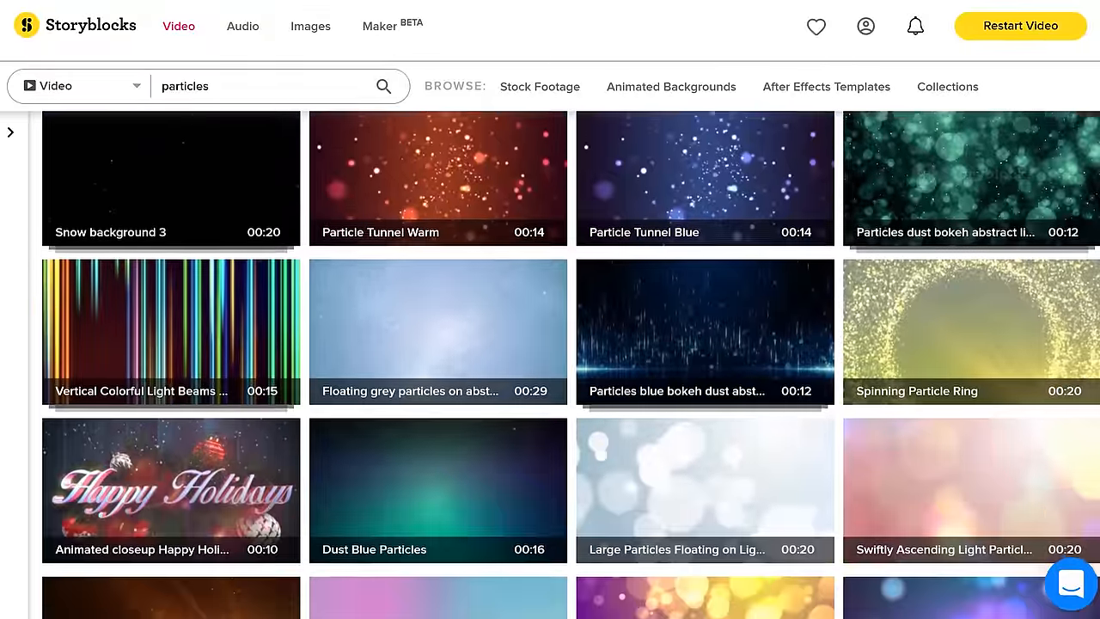
scroll(down, 3)
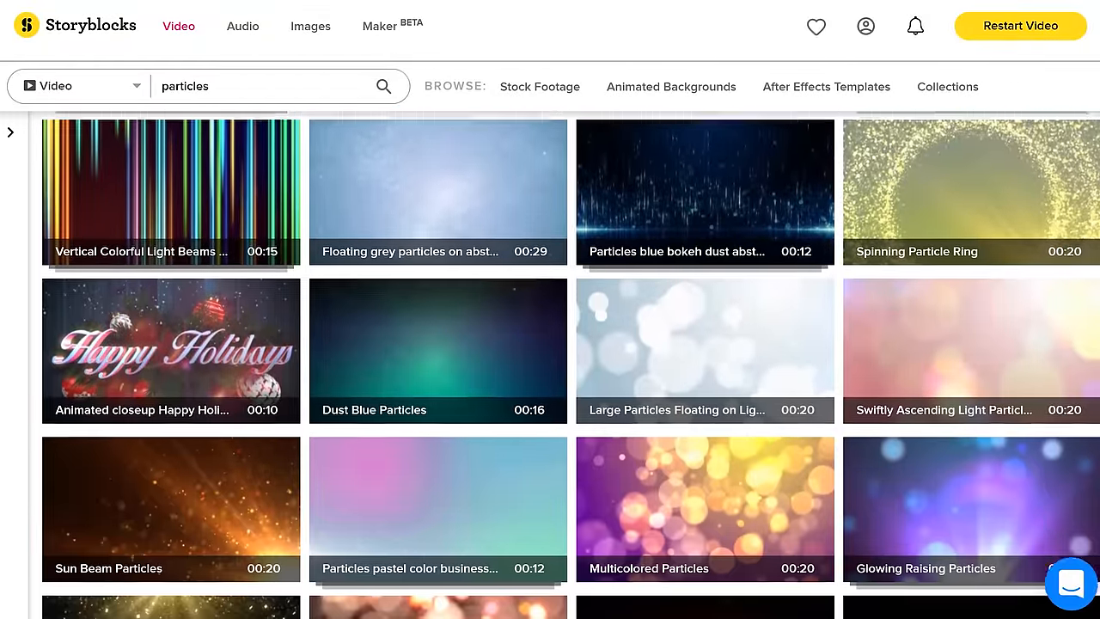
scroll(down, 3)
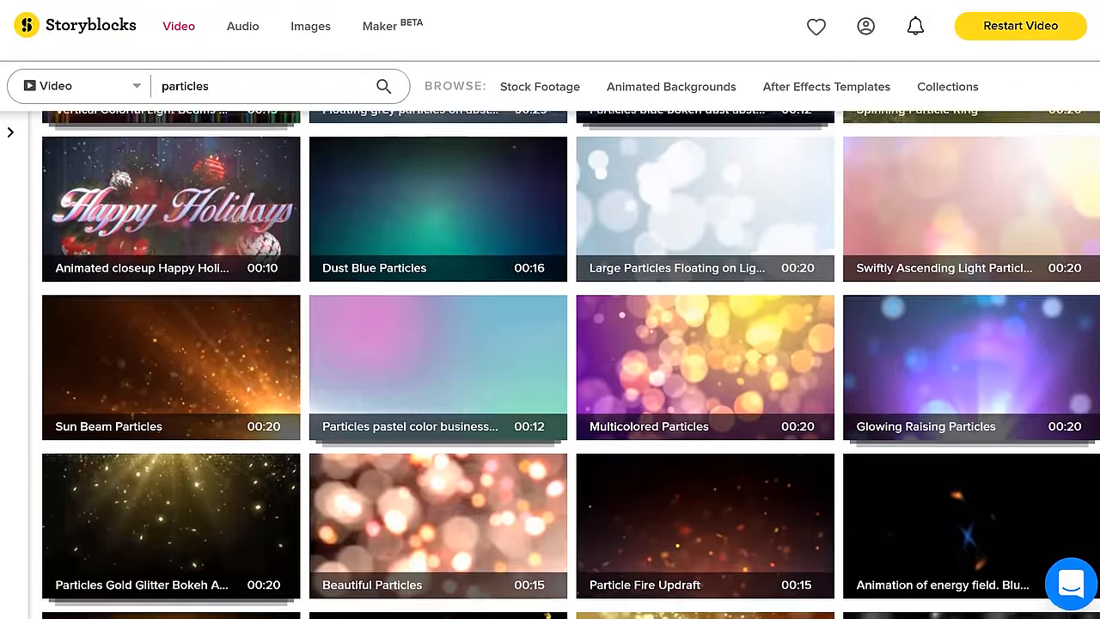
scroll(down, 3)
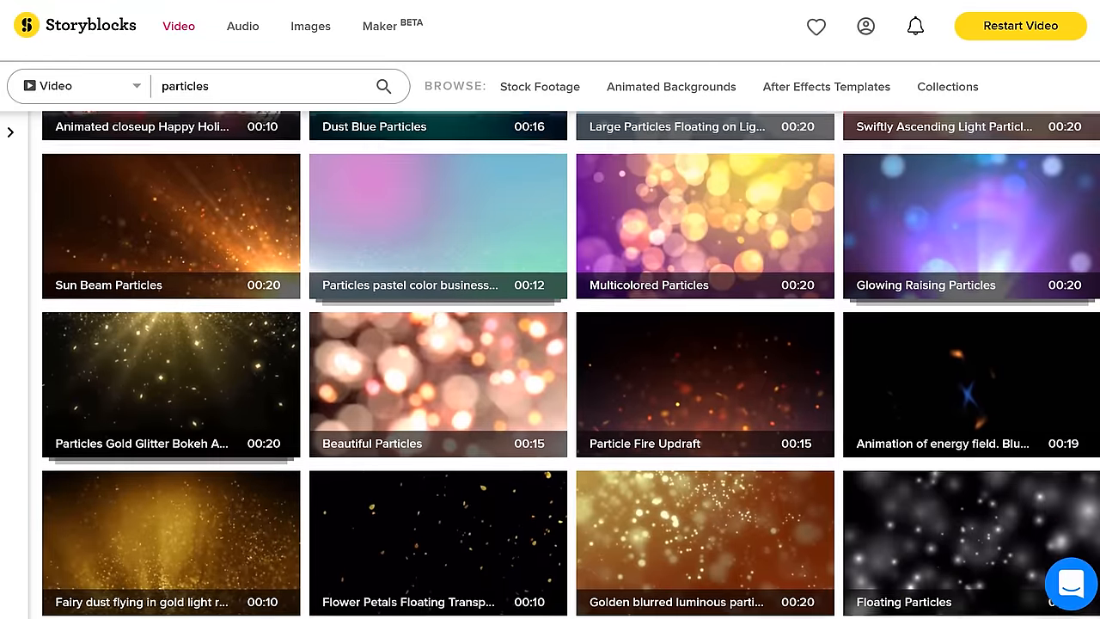
click(705, 385)
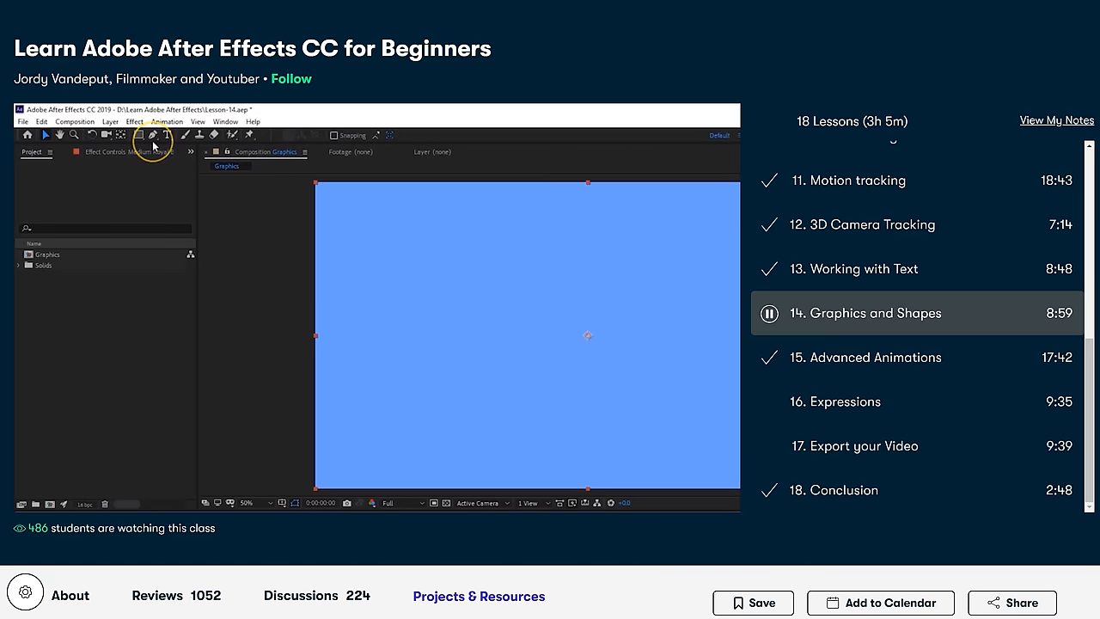
mouse_move(139, 135)
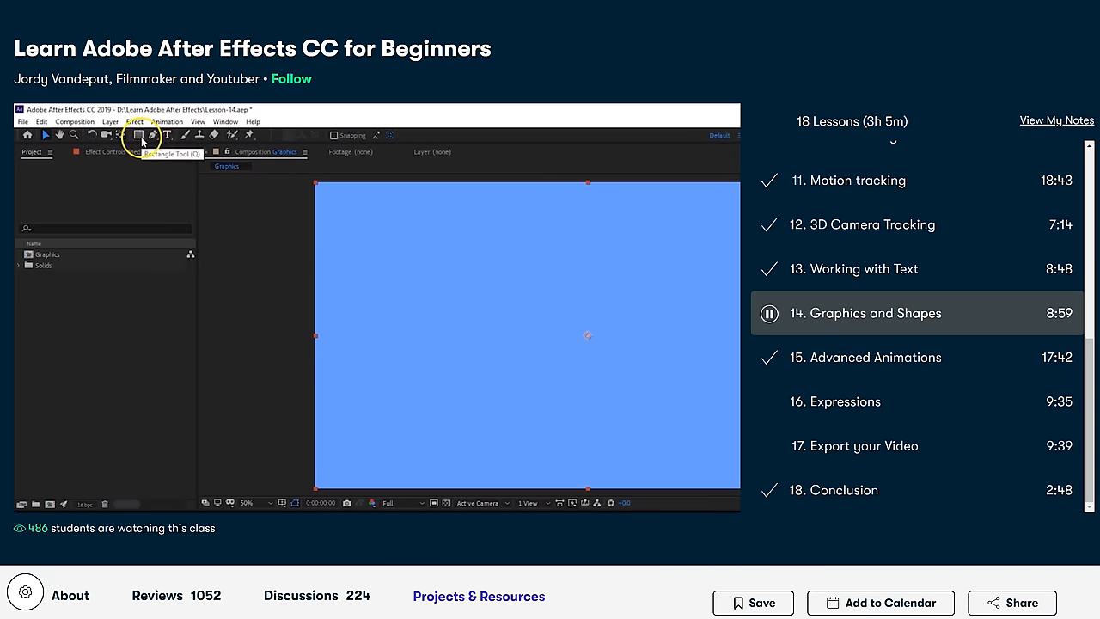